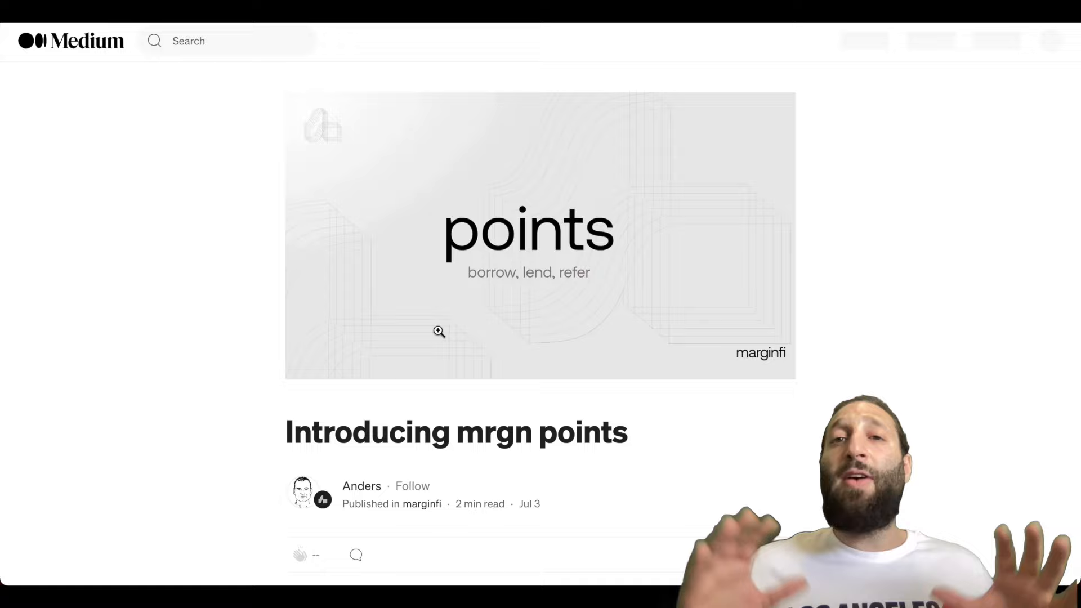
Read through the lending and borrowing points sections of the mrgn points article
scroll("down", 3)
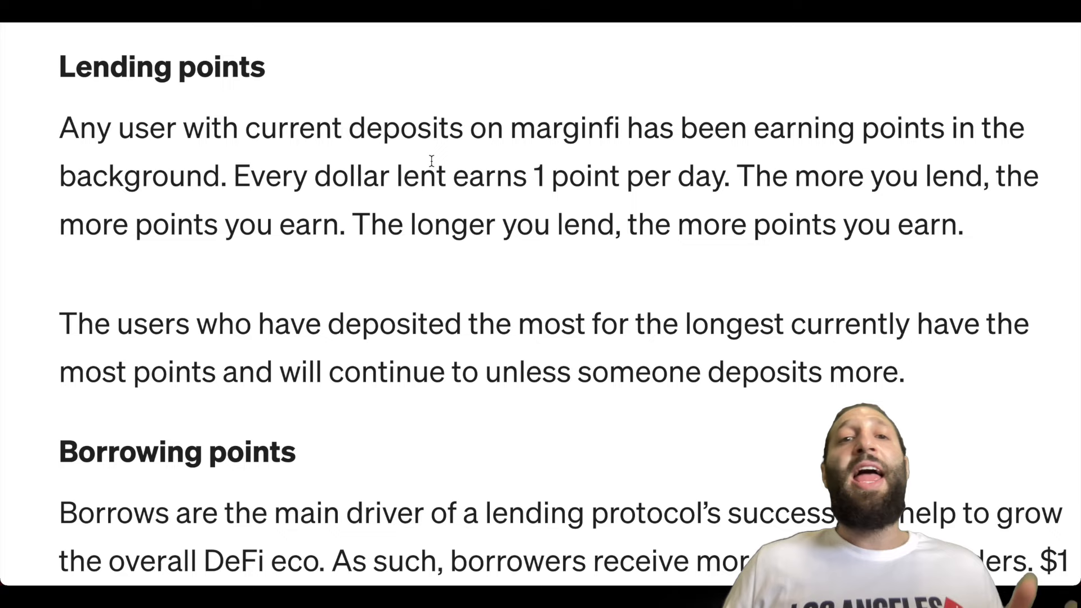
scroll("down", 3)
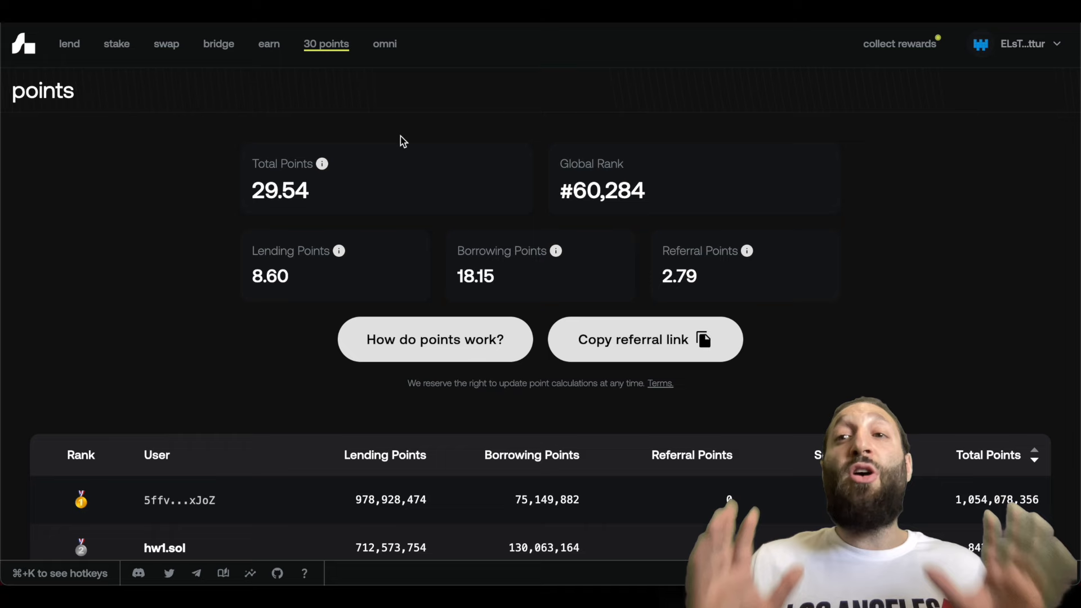
Go to the lend page showing the 0.10 SOL lending position
left_click(69, 44)
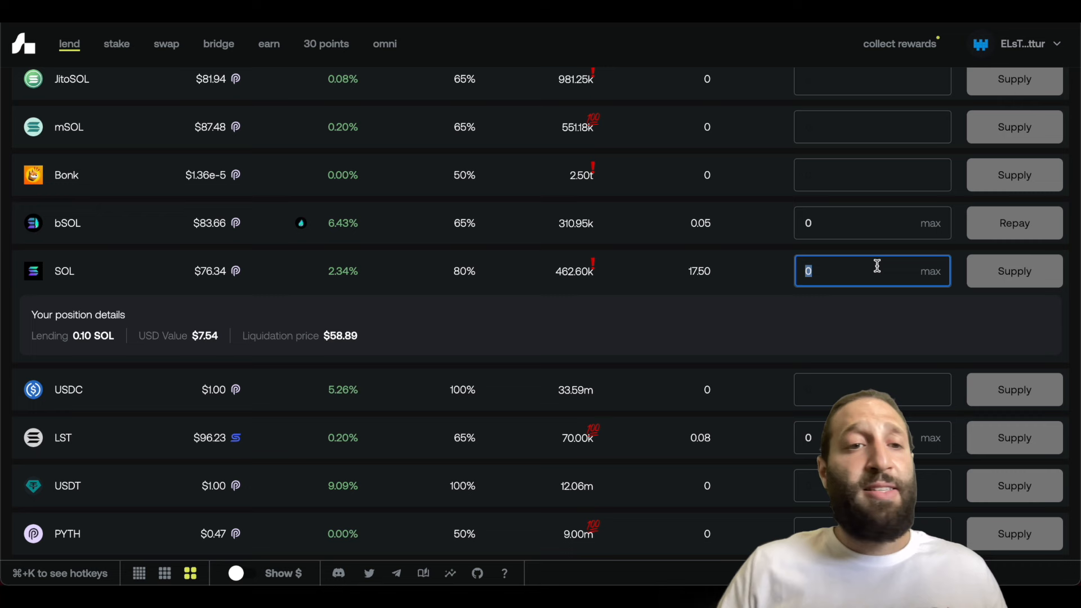
Deposit 1 SOL into the SOL pool and approve it in the wallet
type("1")
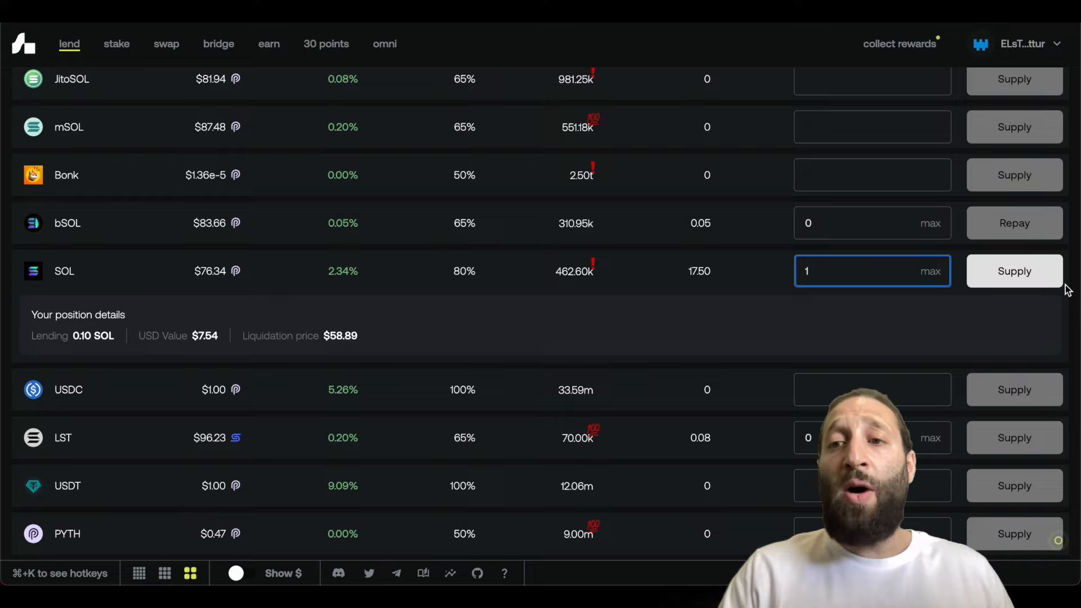
left_click(1013, 270)
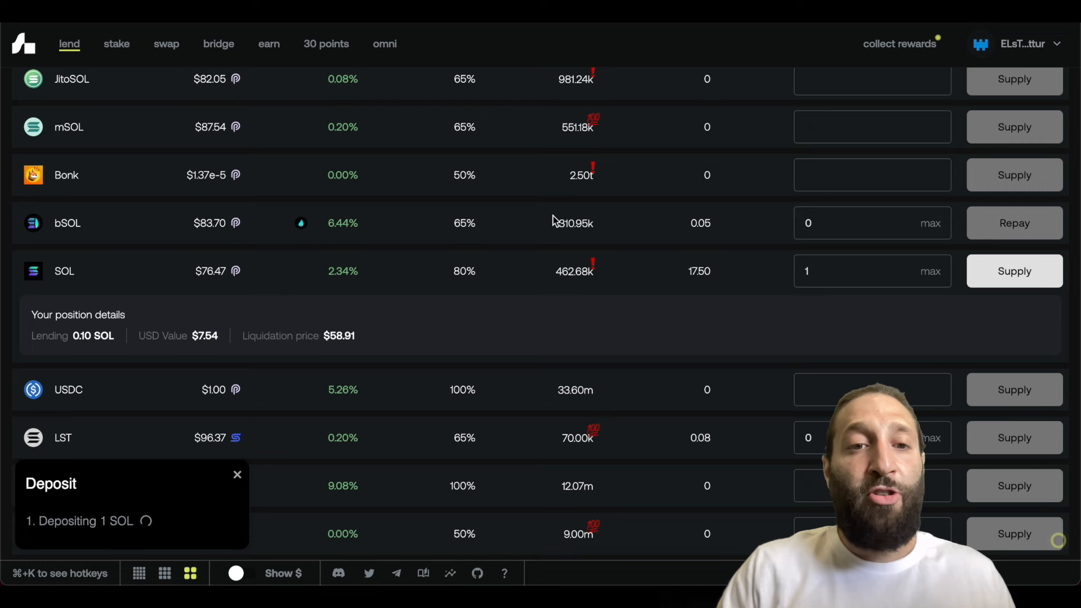
left_click(871, 270)
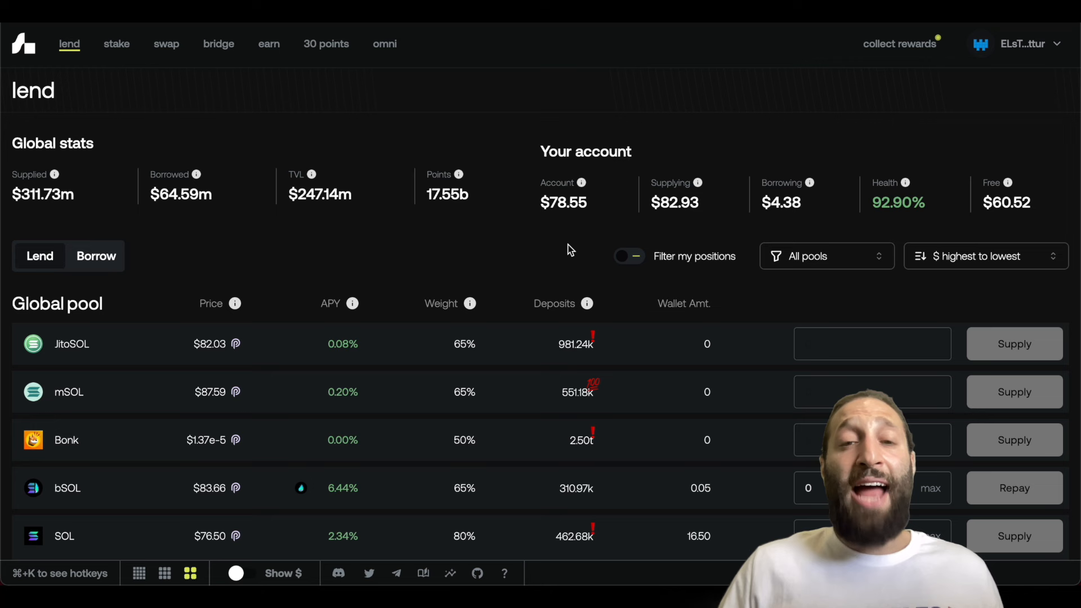
mouse_move(627, 216)
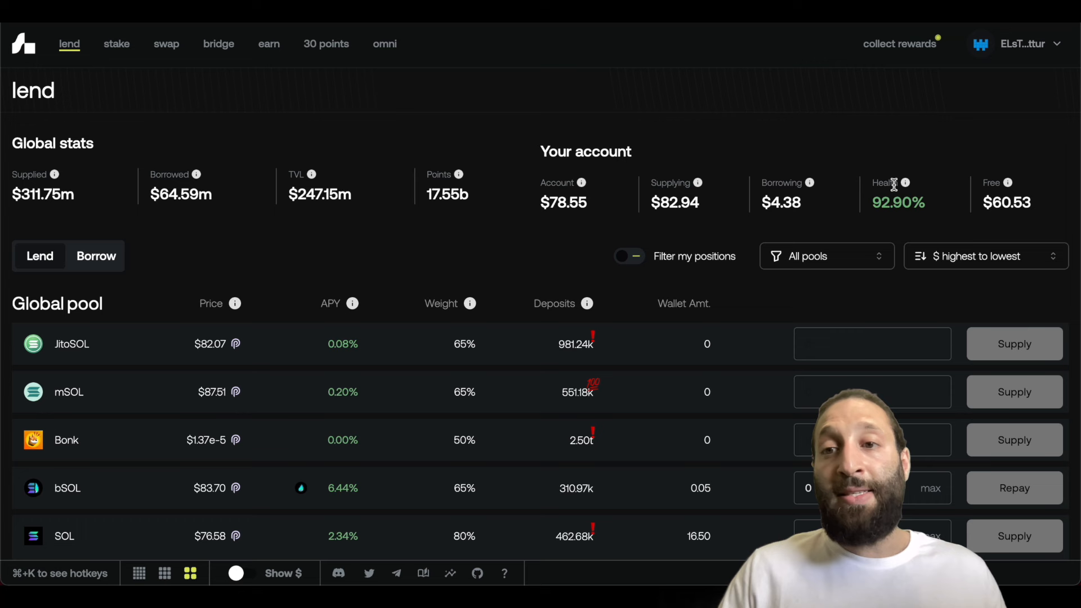
mouse_move(1009, 182)
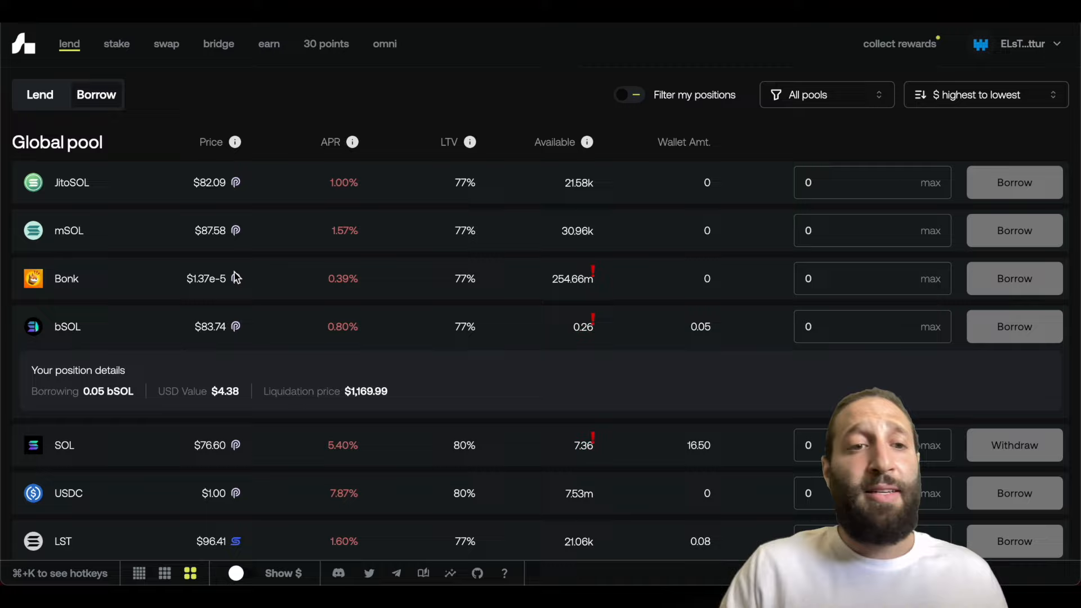
Reach the USDC row in the borrow markets and focus its amount field
scroll("down", 3)
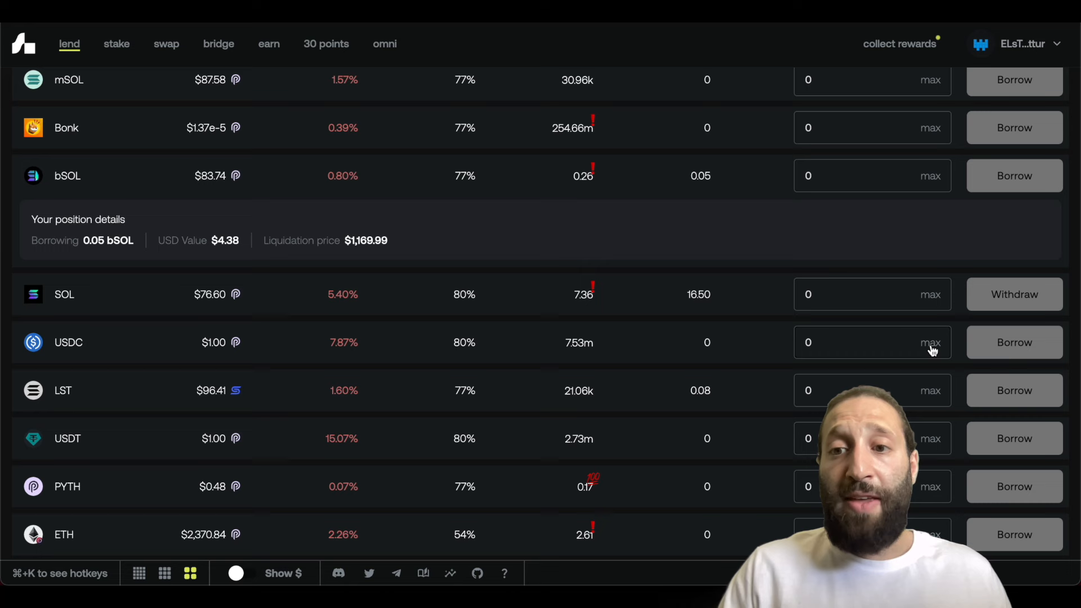
left_click(1013, 342)
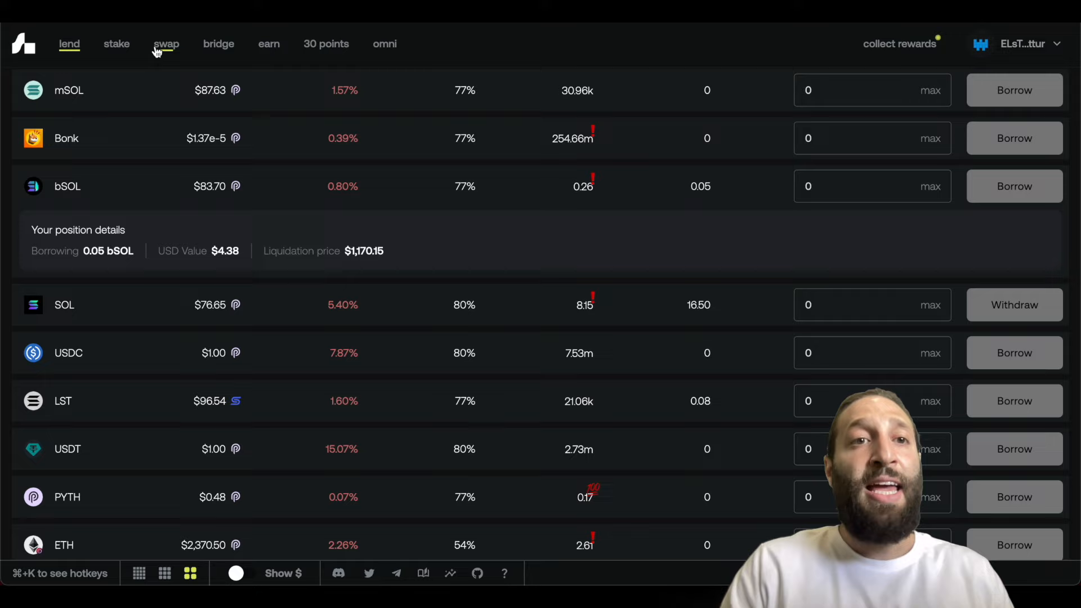
Swap the full 45.97 USDC balance into about 0.6 SOL on the swap page
left_click(166, 44)
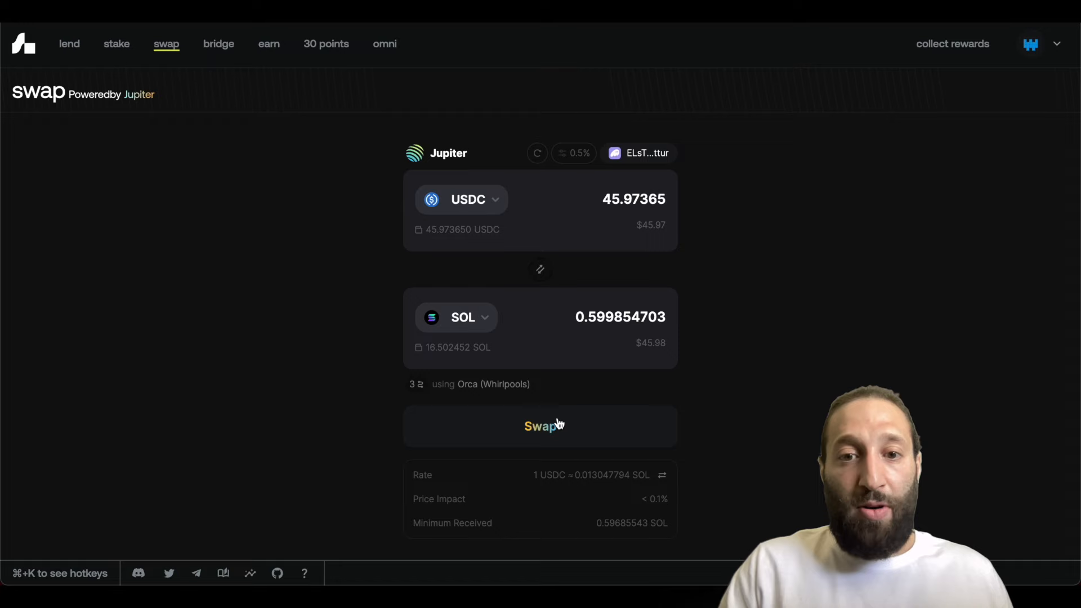
left_click(540, 426)
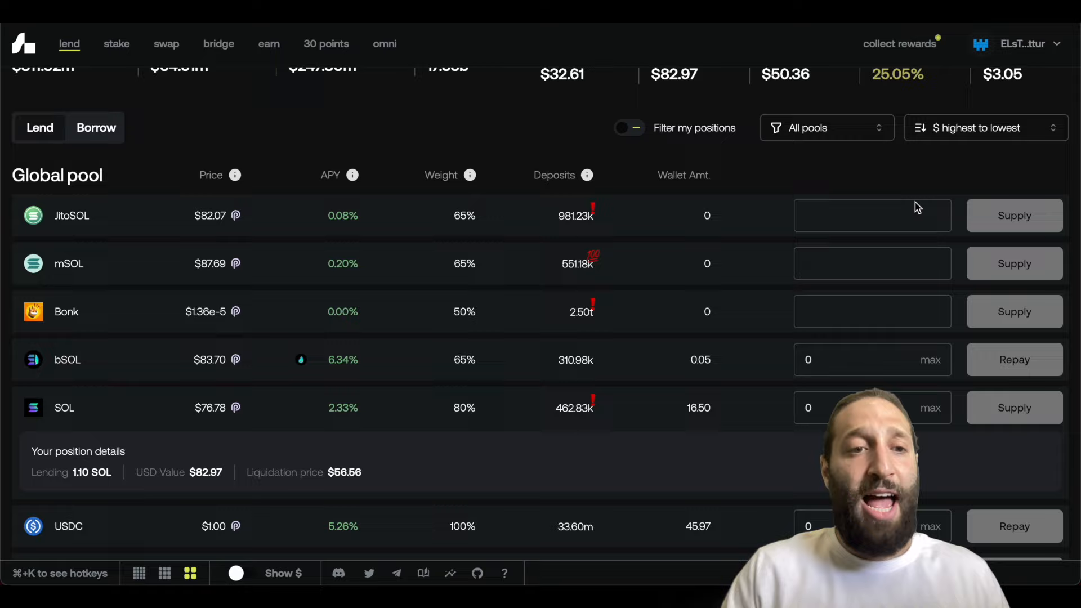
Deposit 0.5 SOL into the SOL pool, raising account health to 48.48%
type("0.5")
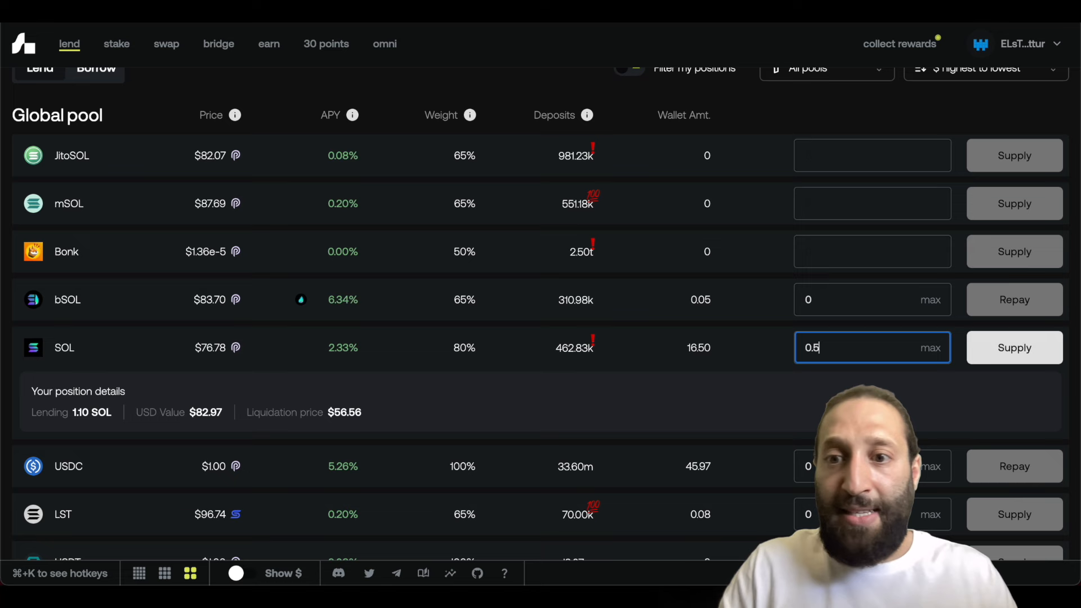
left_click(1013, 347)
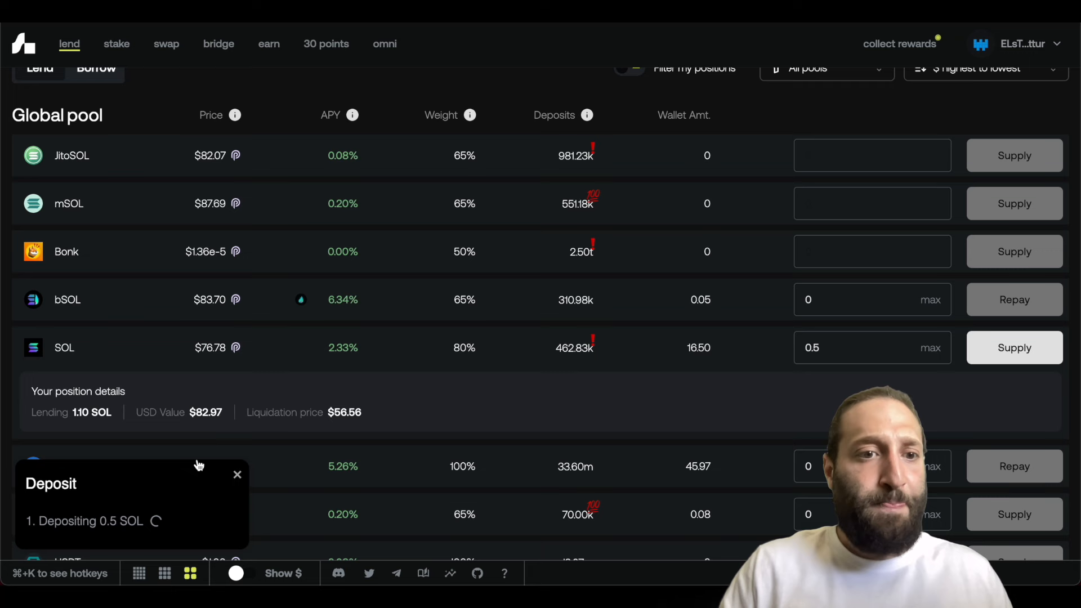
mouse_move(744, 318)
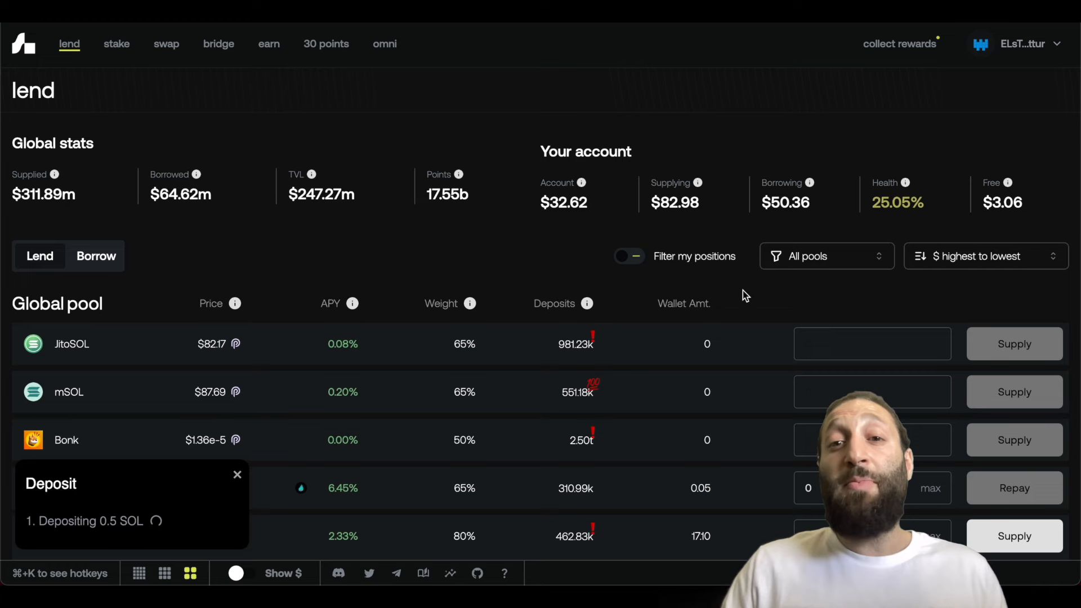
scroll("down", 3)
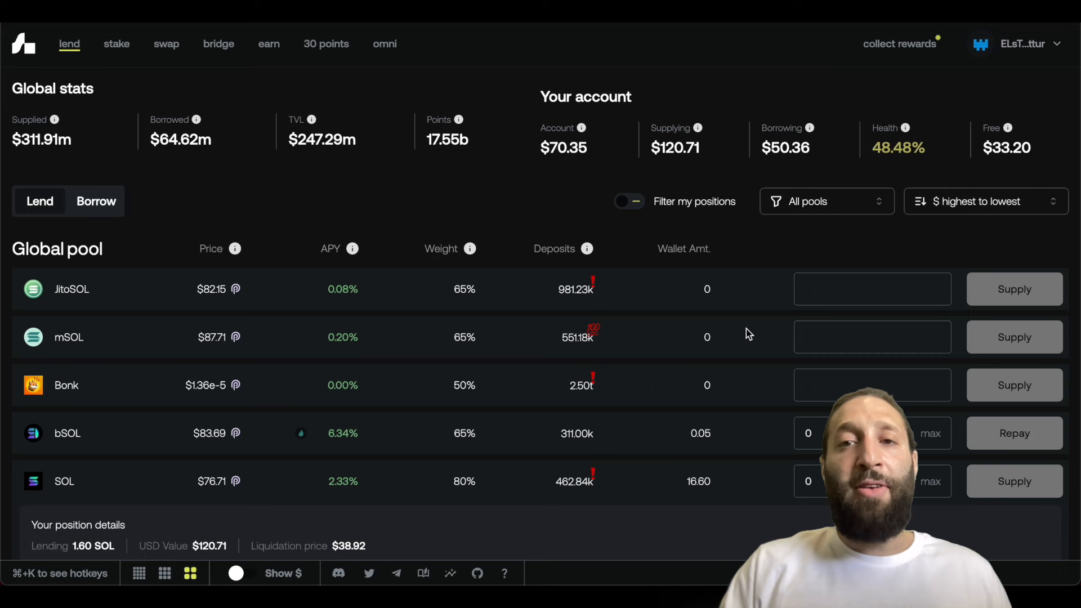
Borrow 25.22 USDC against the SOL deposit and approve it in the wallet
left_click(96, 201)
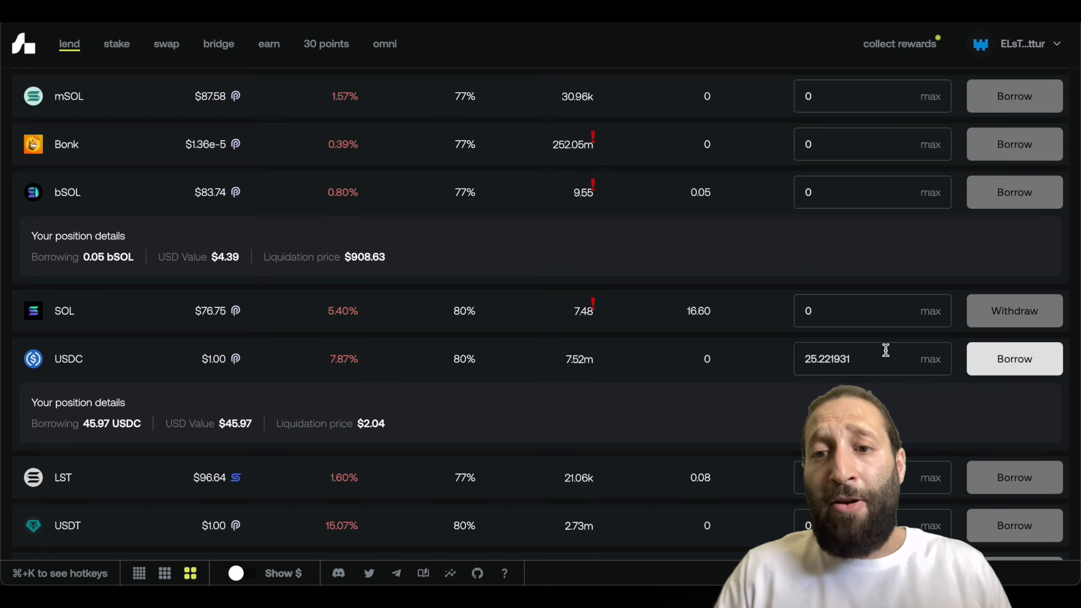
left_click(1014, 358)
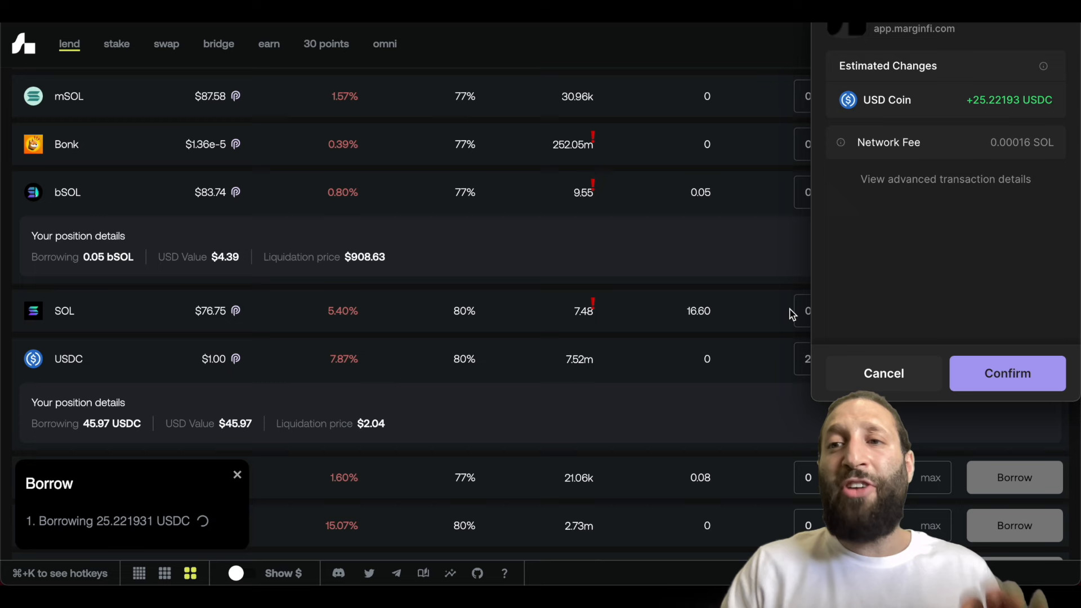
left_click(1006, 373)
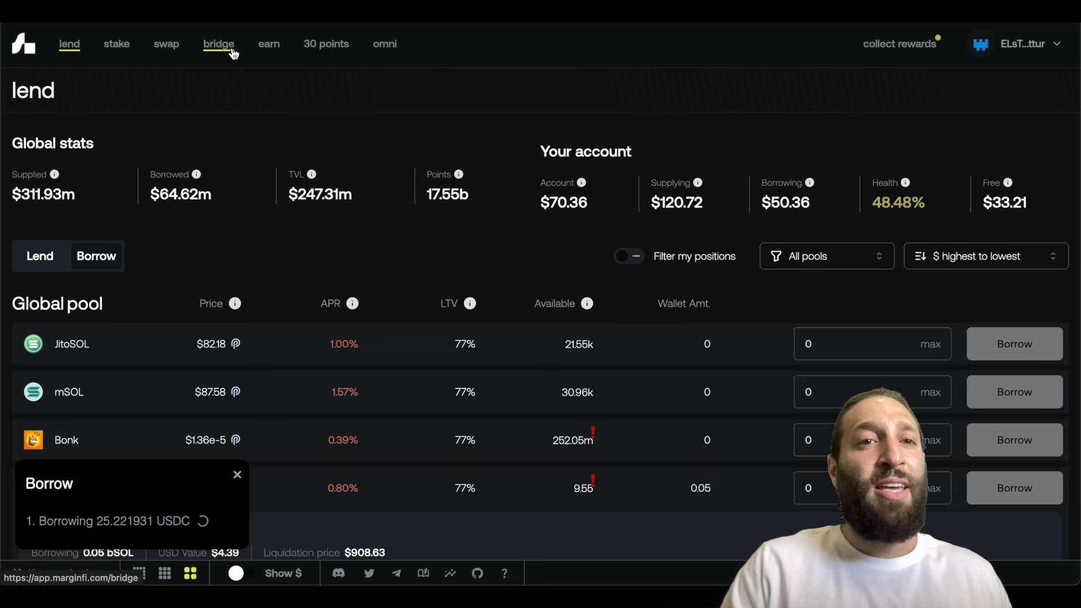
left_click(116, 44)
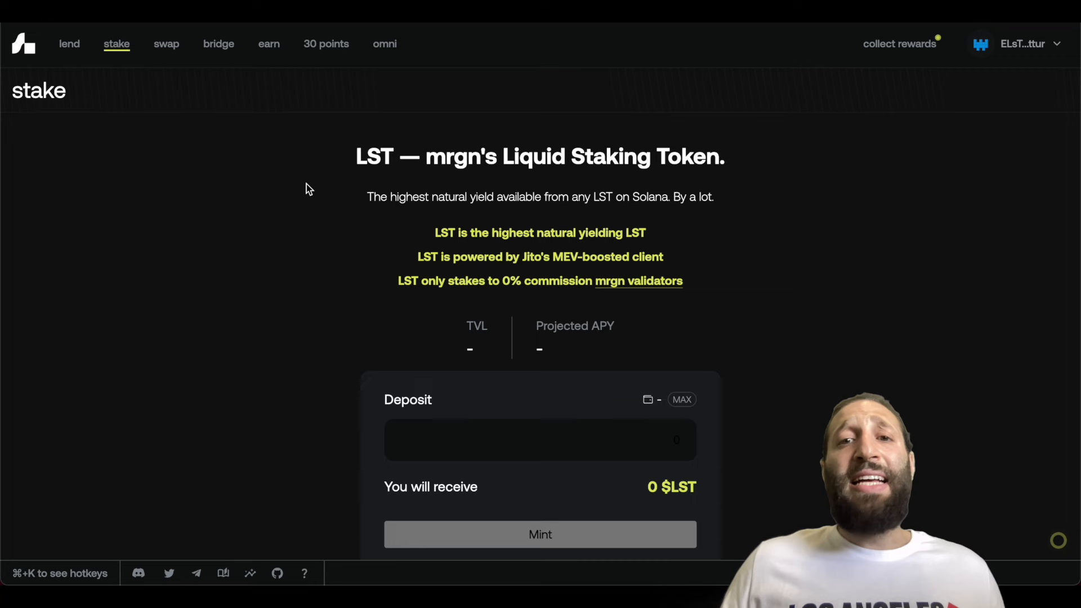
scroll("down", 3)
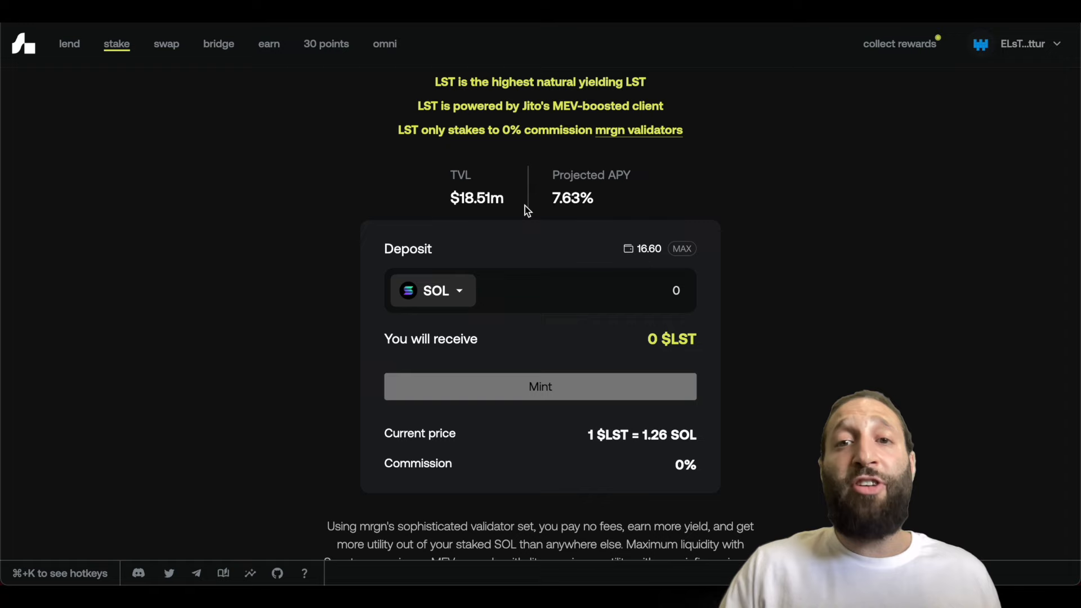
scroll("down", 3)
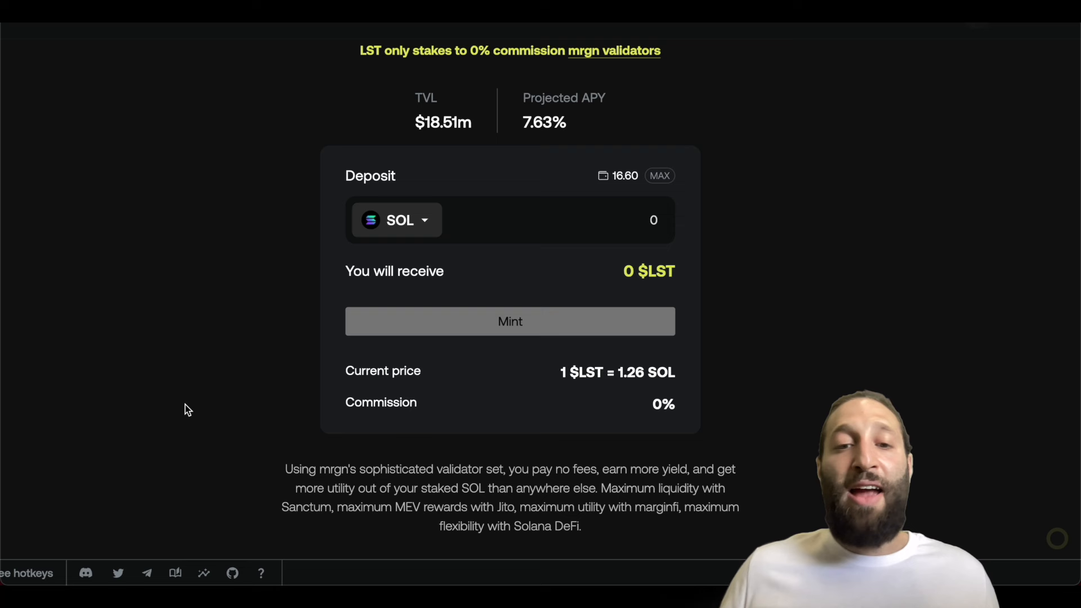
Mint 1.00 LST from a 1.26 SOL deposit, then return to the lending pools
type("1")
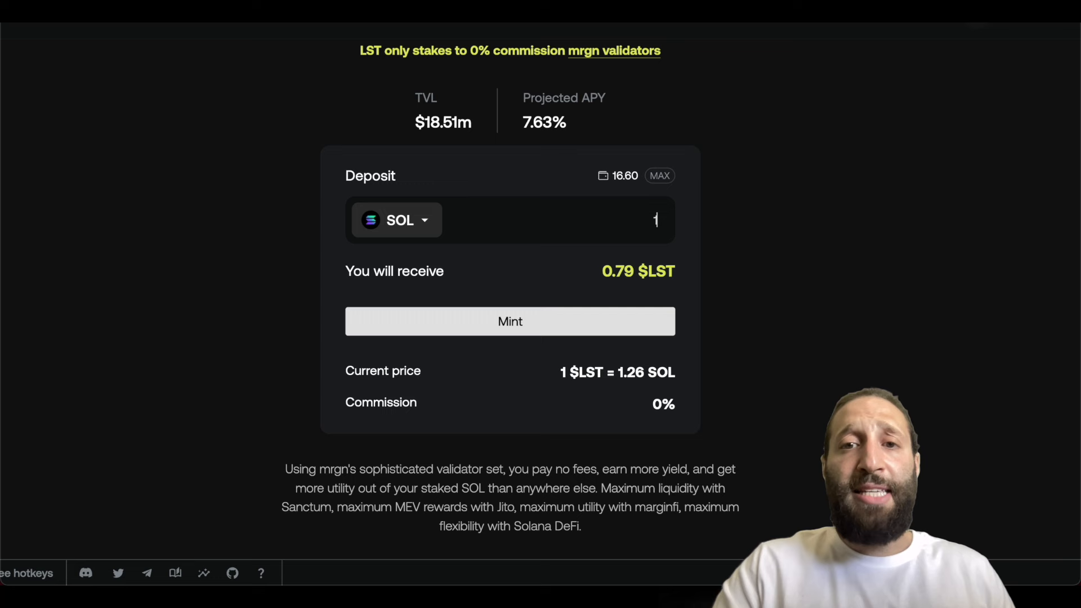
type(".26")
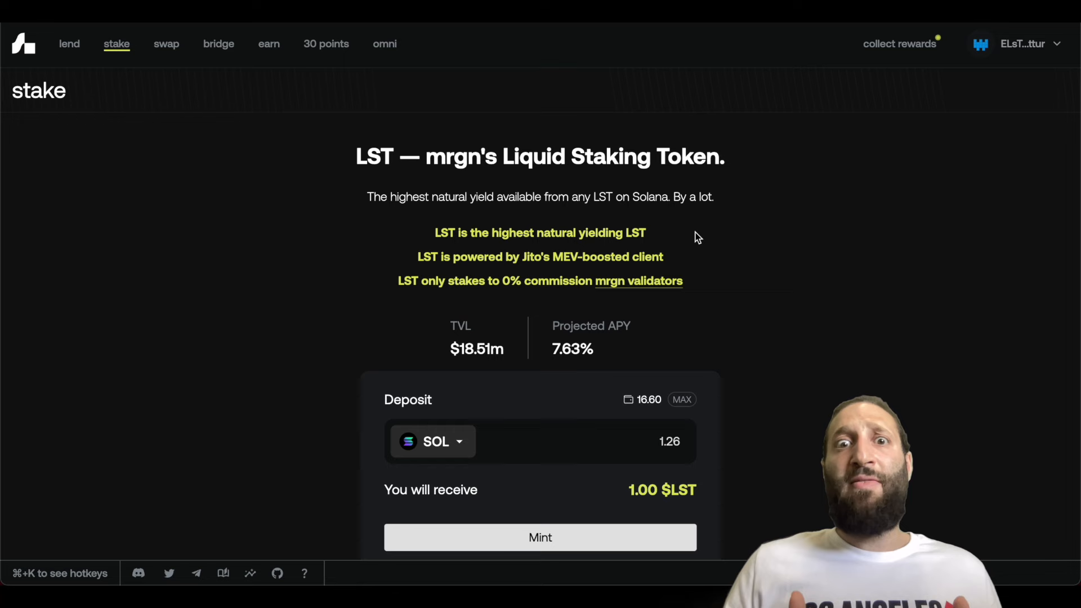
left_click(539, 537)
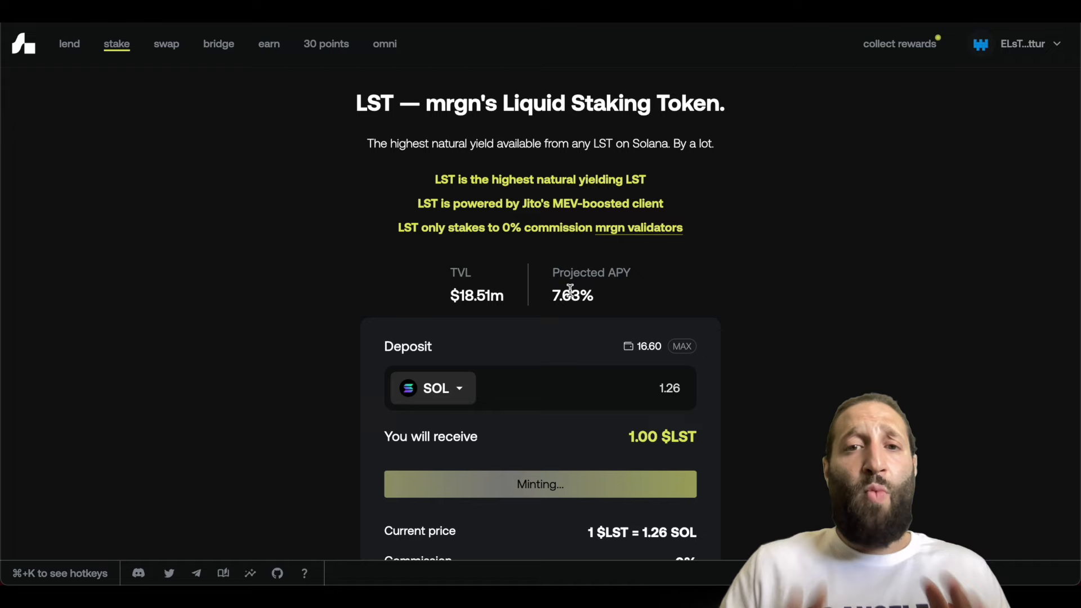
left_click(69, 44)
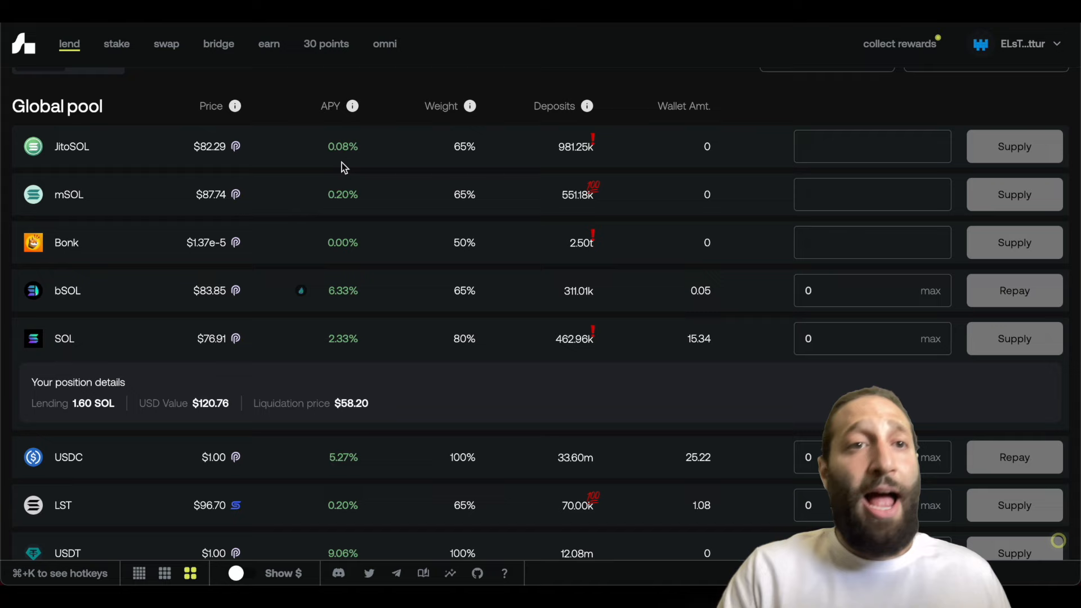
Swap 25.22 USDC into about 0.328 SOL and return to the pool list
left_click(167, 44)
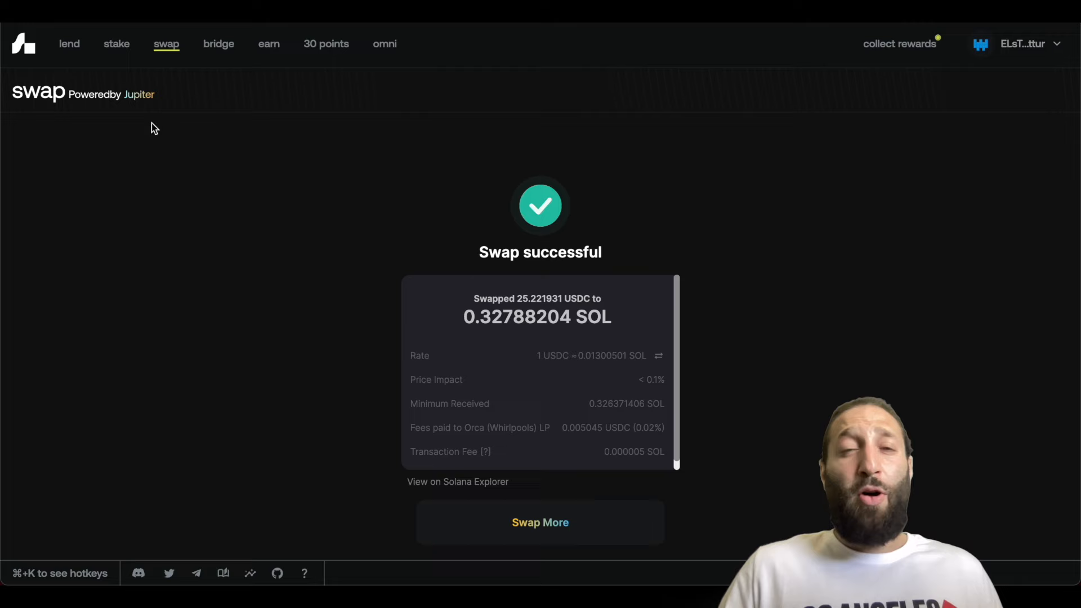
left_click(69, 44)
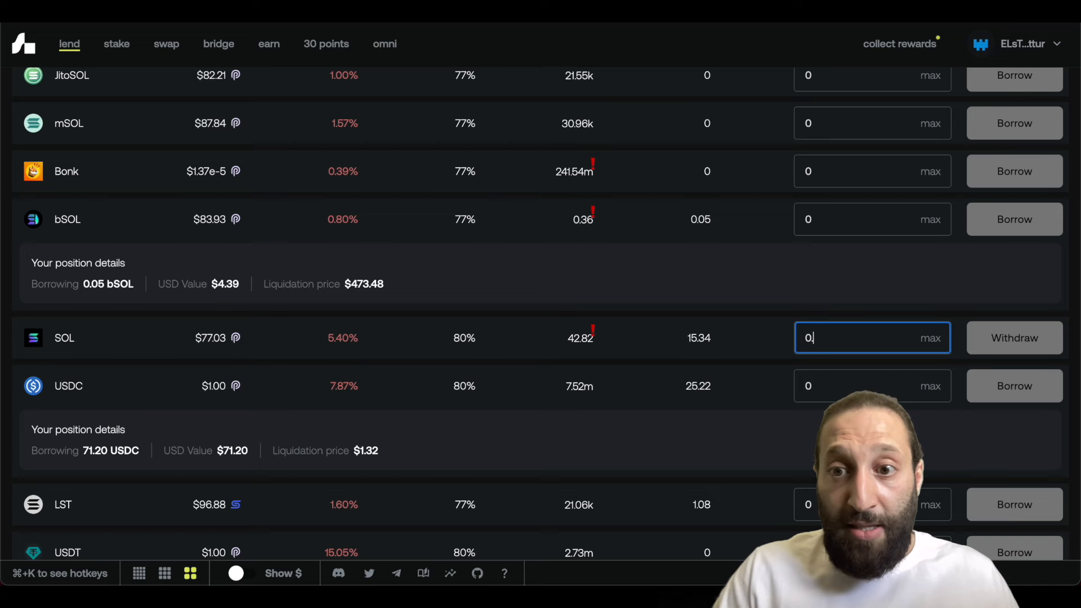
Enter 0.026789478 in the SOL amount field of the lend view
type("0.026789478")
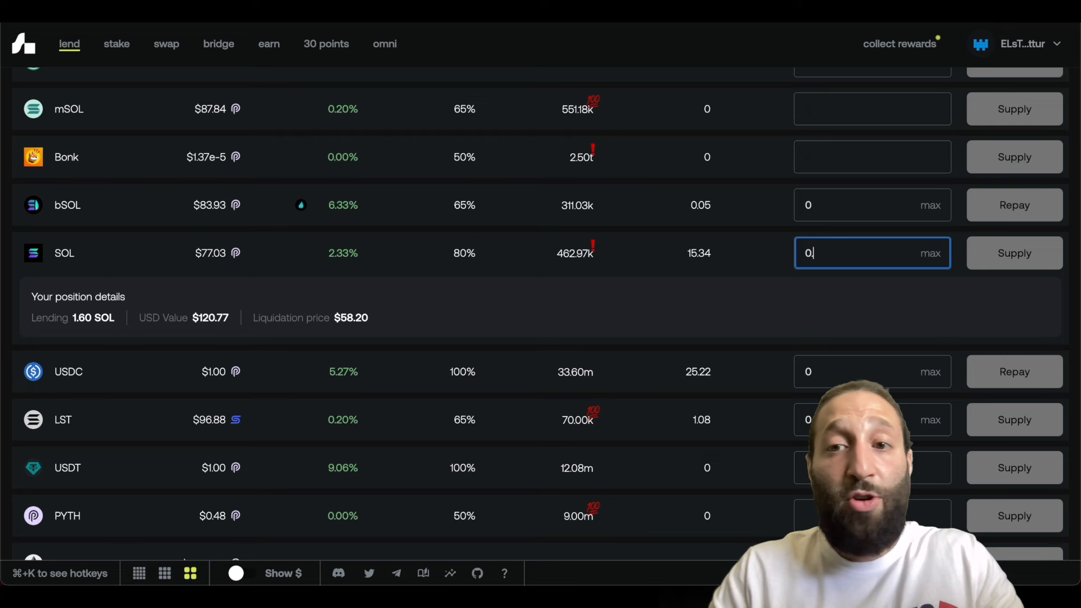
left_click(1013, 252)
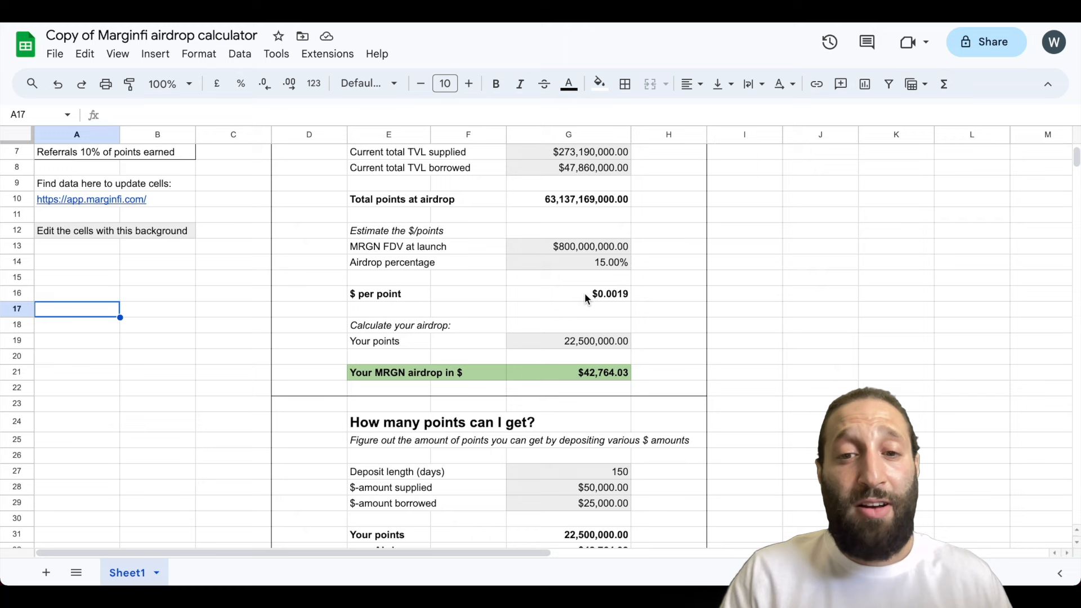
Enter $1,000 supplied and $500 borrowed, yielding 450,000 points and an $855.28 airdrop estimate
scroll("down", 3)
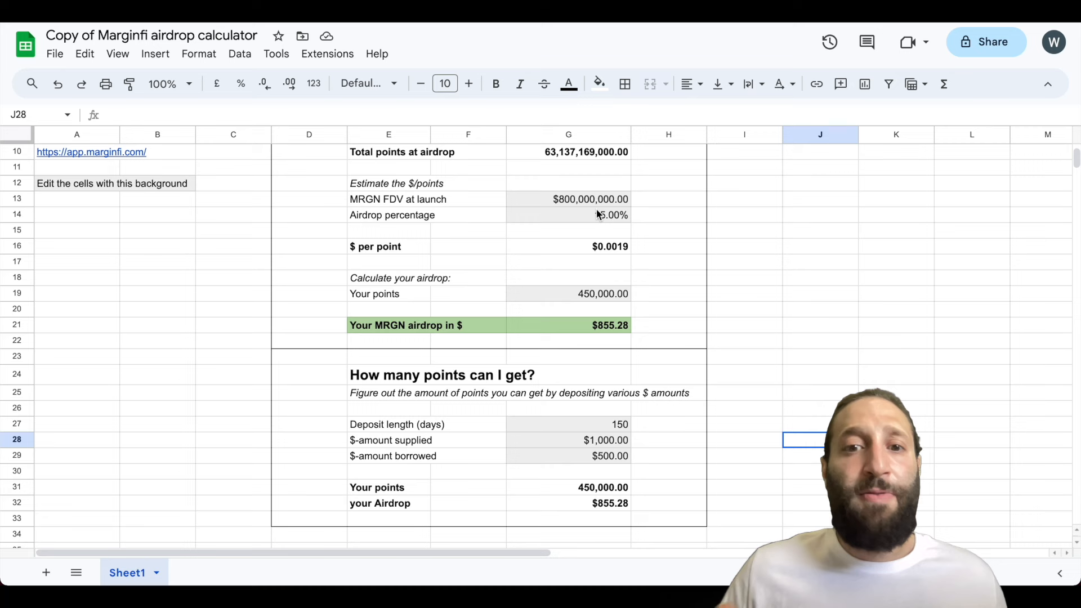
left_click(567, 440)
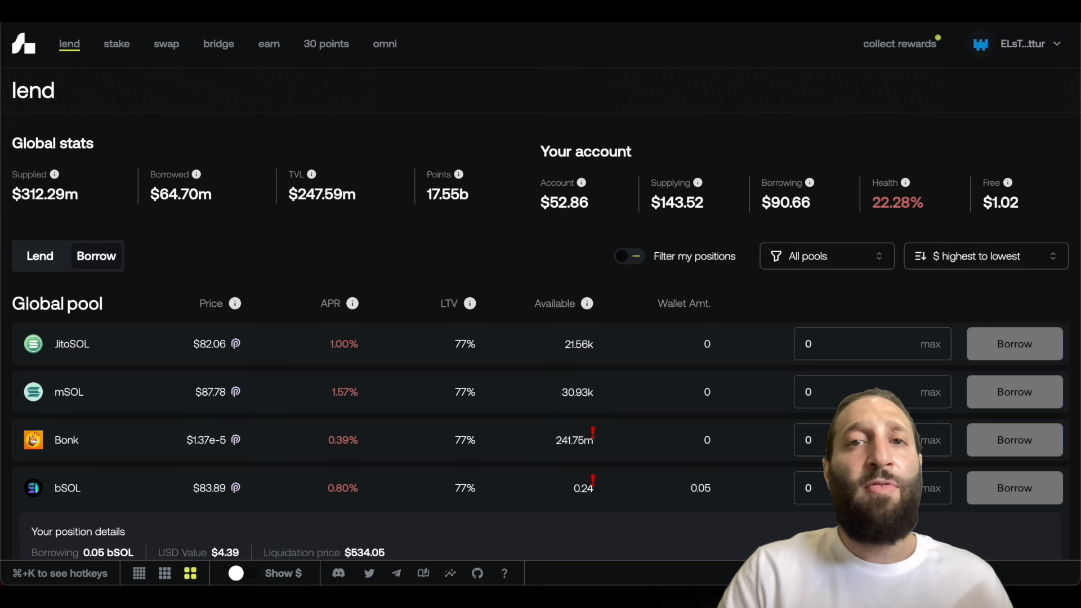
Switch the pool list to Lend and resupply about 0.3 SOL, lifting health to 32.90%
scroll("down", 3)
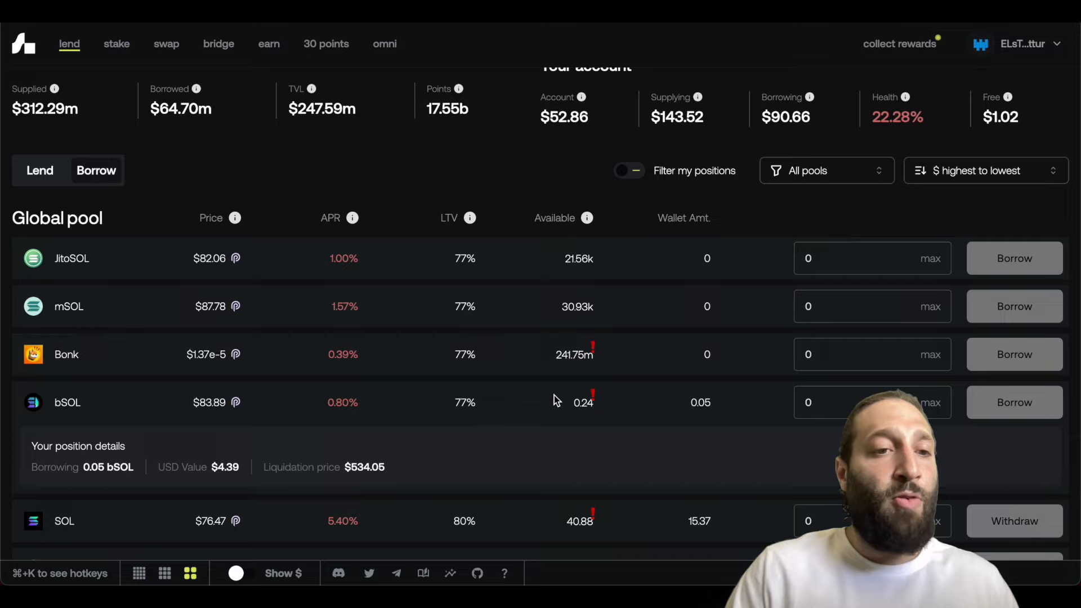
left_click(165, 44)
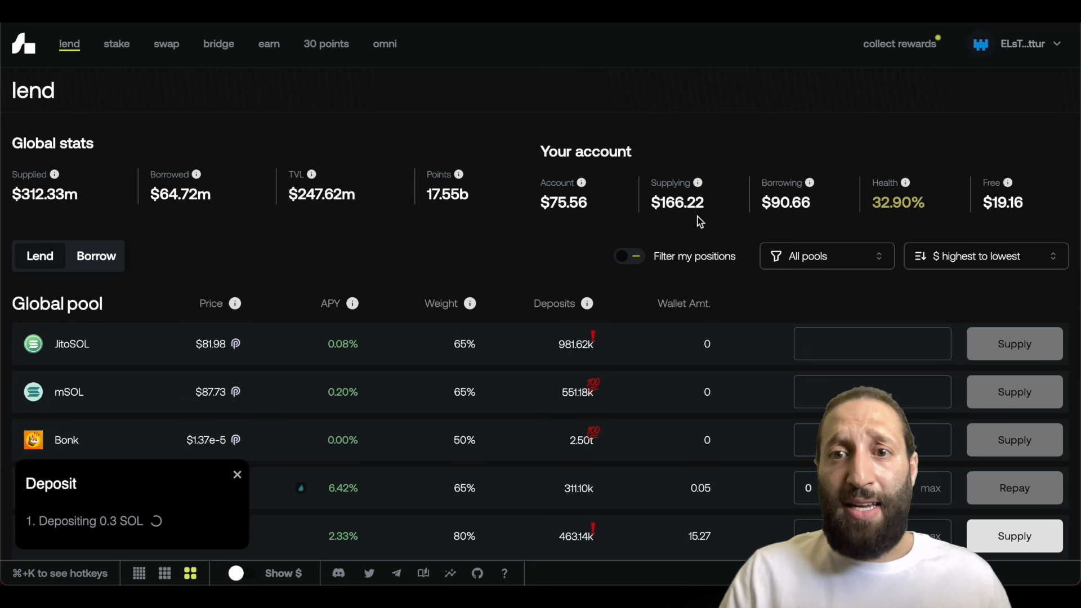
mouse_move(927, 232)
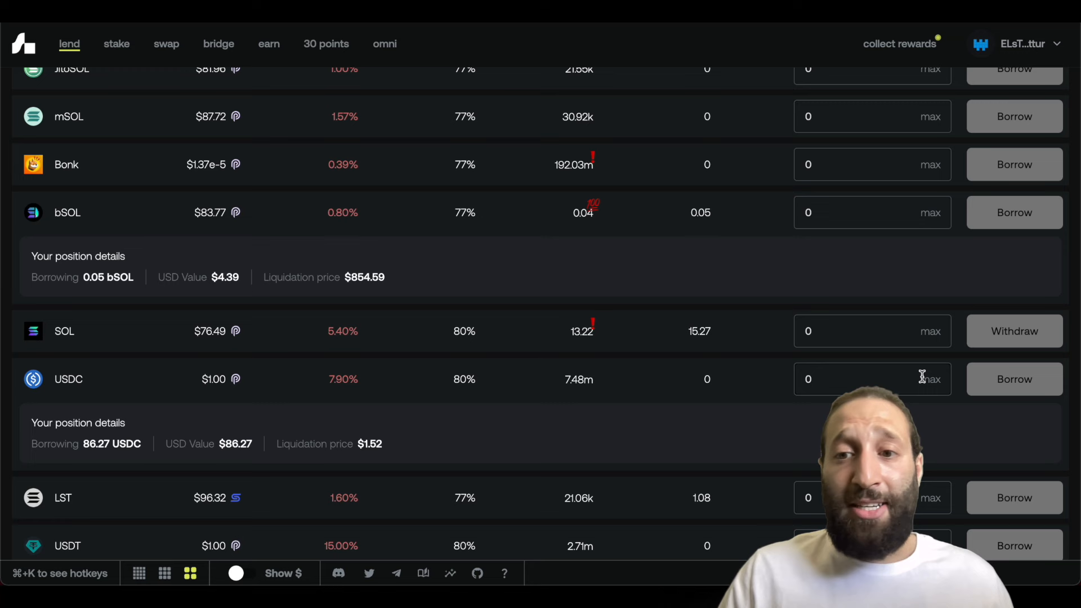
Borrow 14.555236 USDC and approve it in the wallet, raising total borrowing to $105.22
type("14.555236")
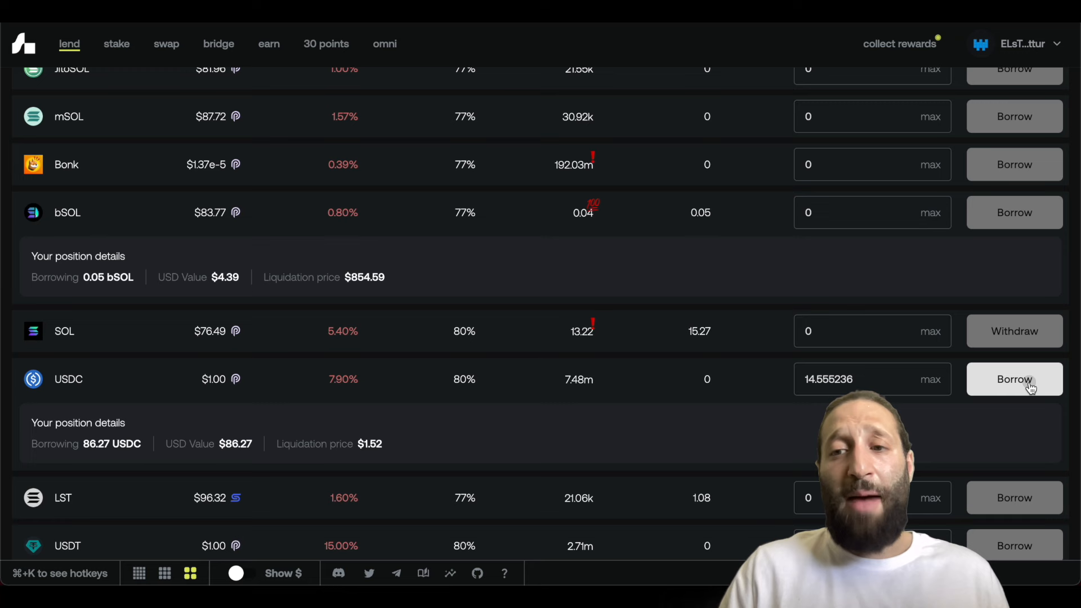
left_click(1013, 379)
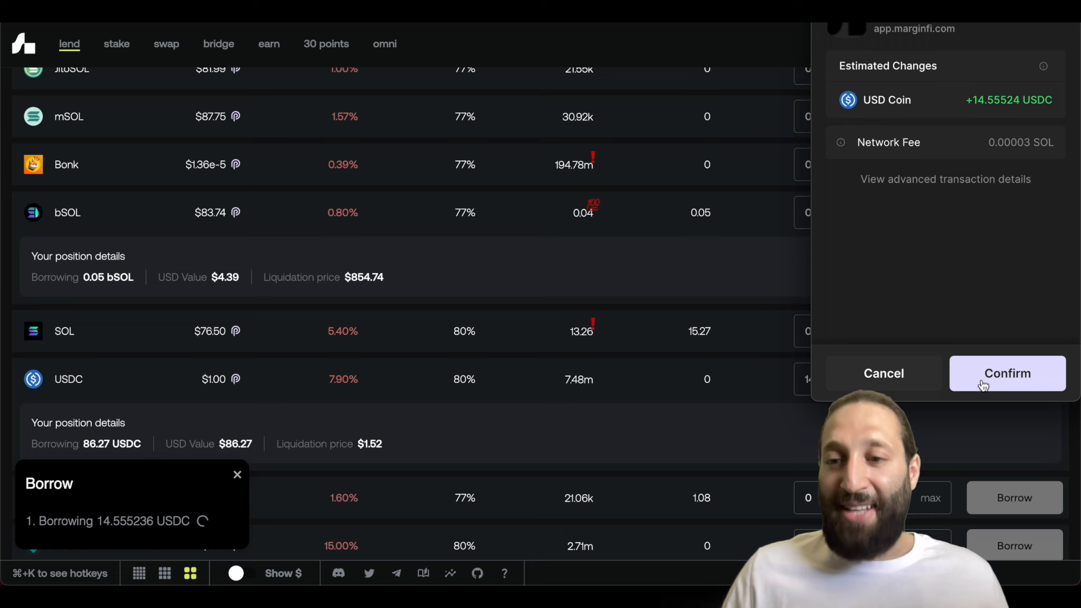
left_click(1007, 373)
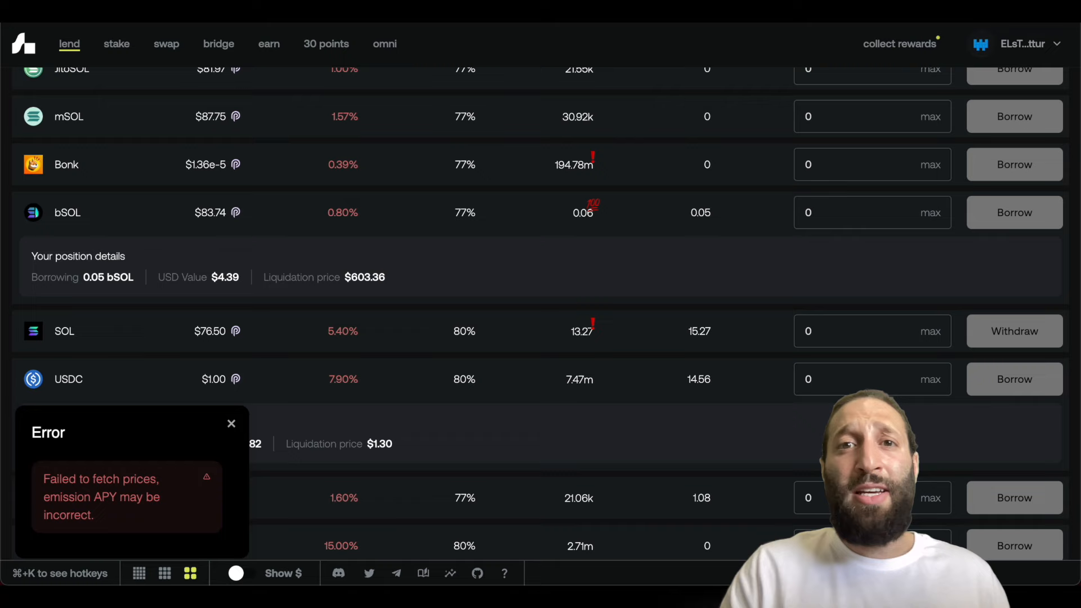
scroll("up", 3)
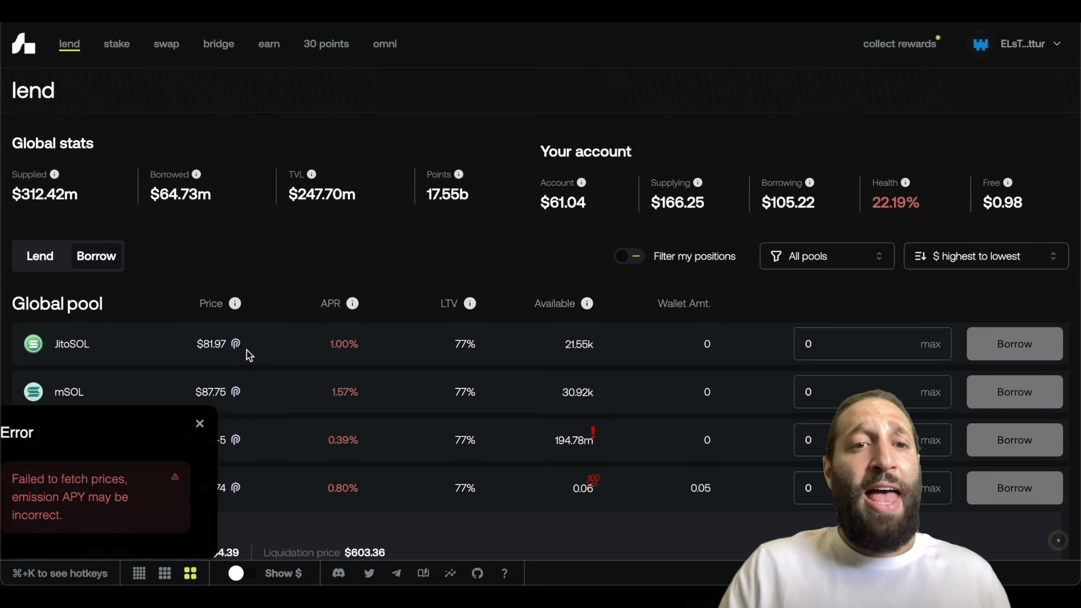